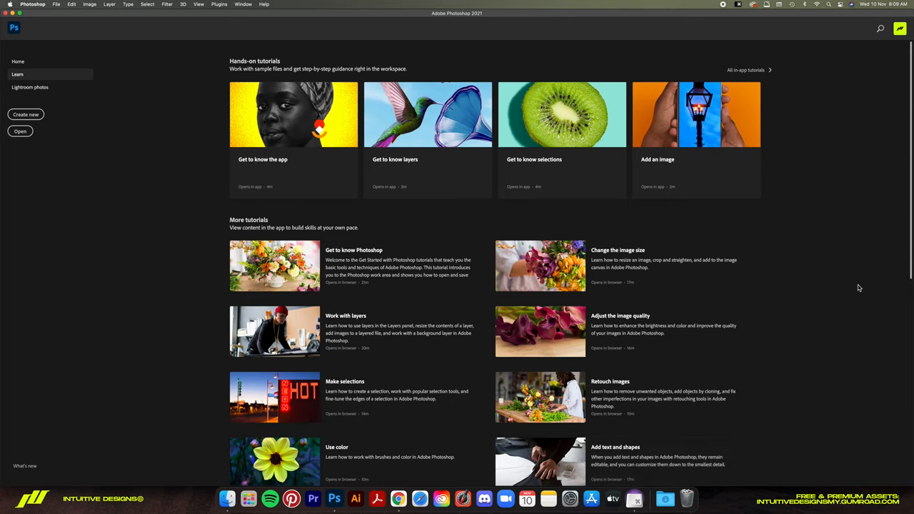
{"action": "mouse_move", "coordinate": [830, 277]}
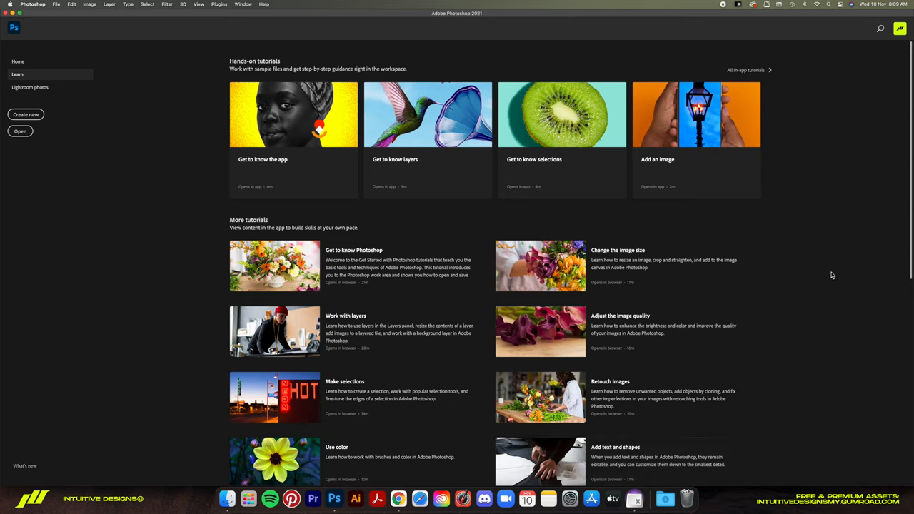
{"action": "mouse_move", "coordinate": [72, 60]}
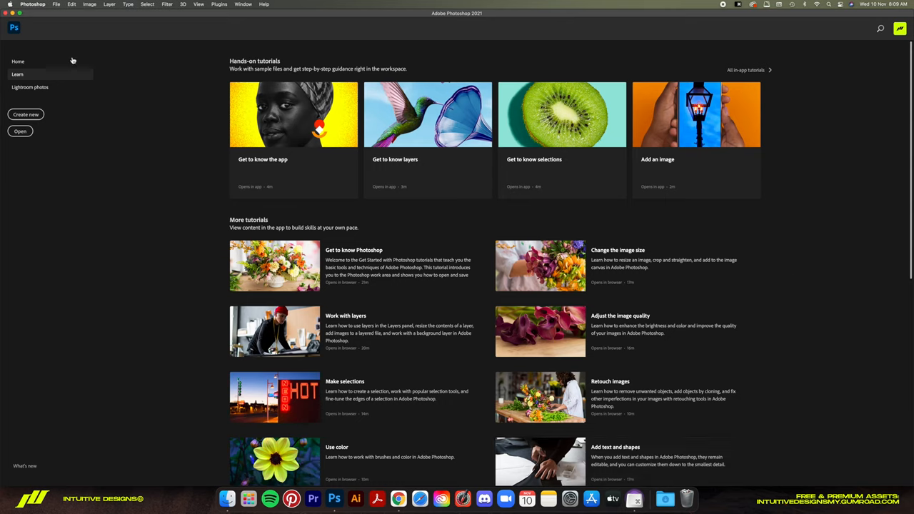
Open the cracked dry-earth texture JPG from the Downloads folder.
{"action": "left_click", "coordinate": [56, 5]}
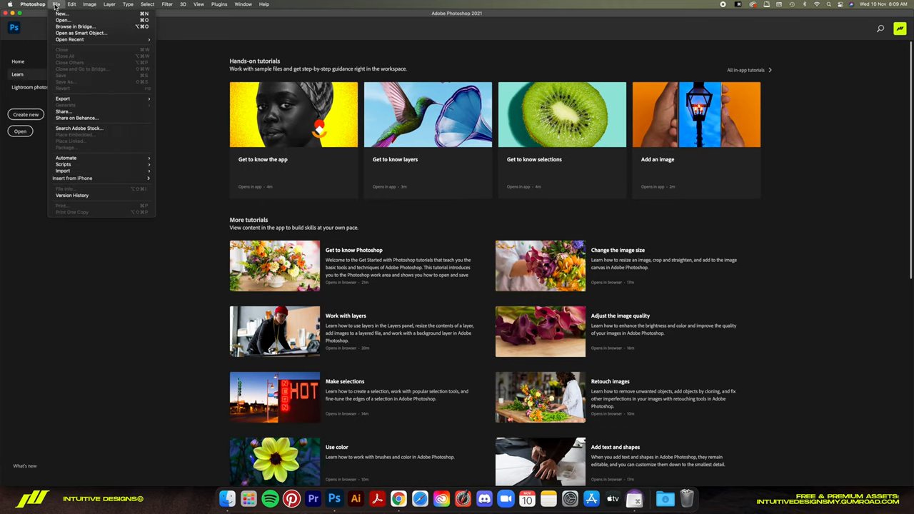
{"action": "left_click", "coordinate": [63, 20]}
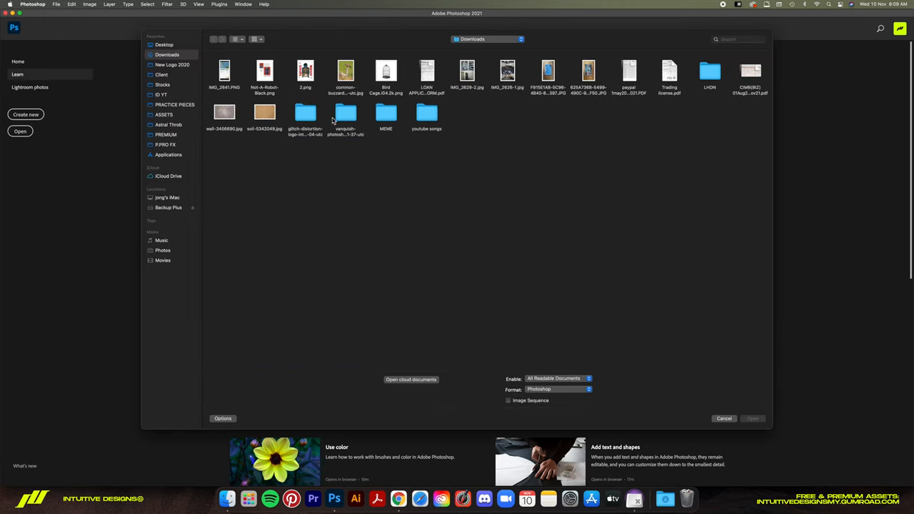
{"action": "left_click", "coordinate": [722, 419]}
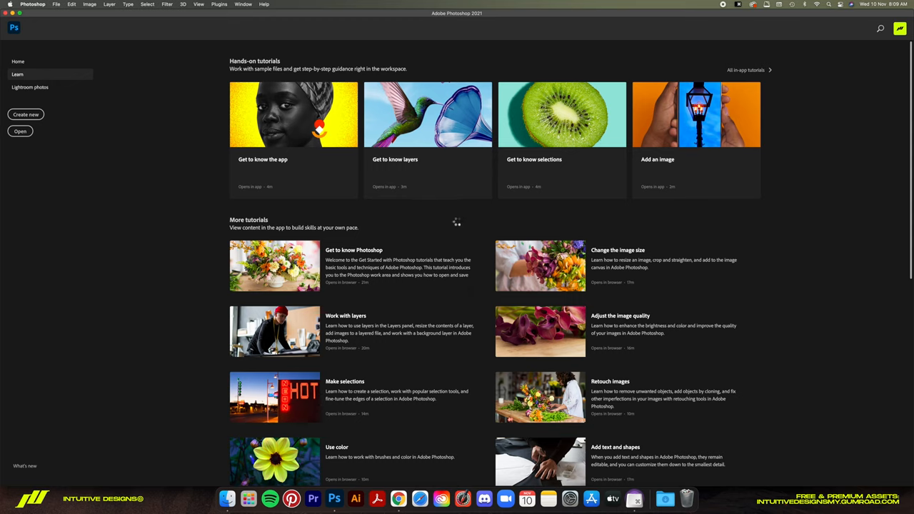
{"action": "mouse_move", "coordinate": [336, 187]}
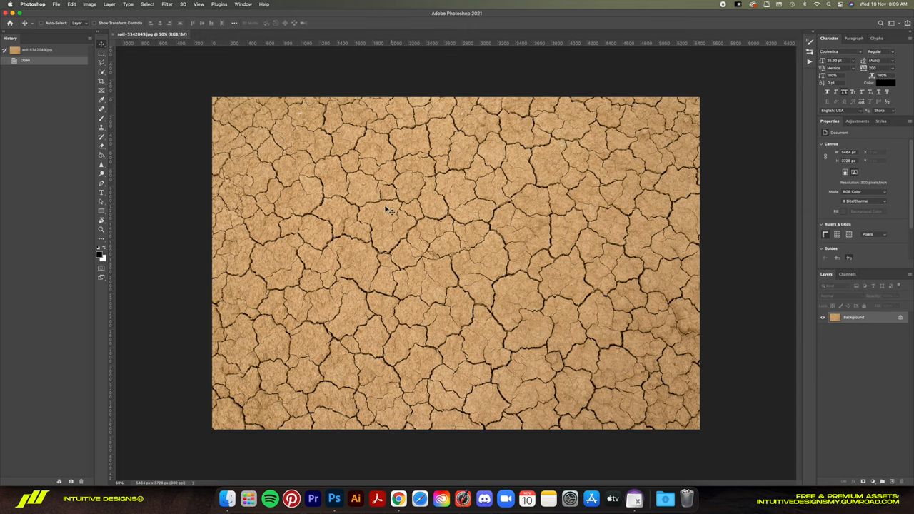
Rotate the texture 90° clockwise to portrait and duplicate it onto a new layer.
{"action": "left_click", "coordinate": [88, 4]}
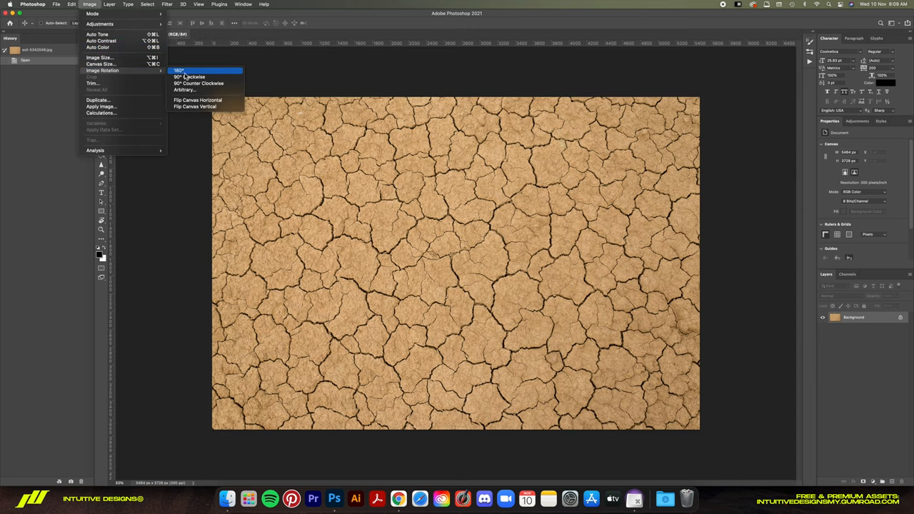
{"action": "left_click", "coordinate": [190, 77]}
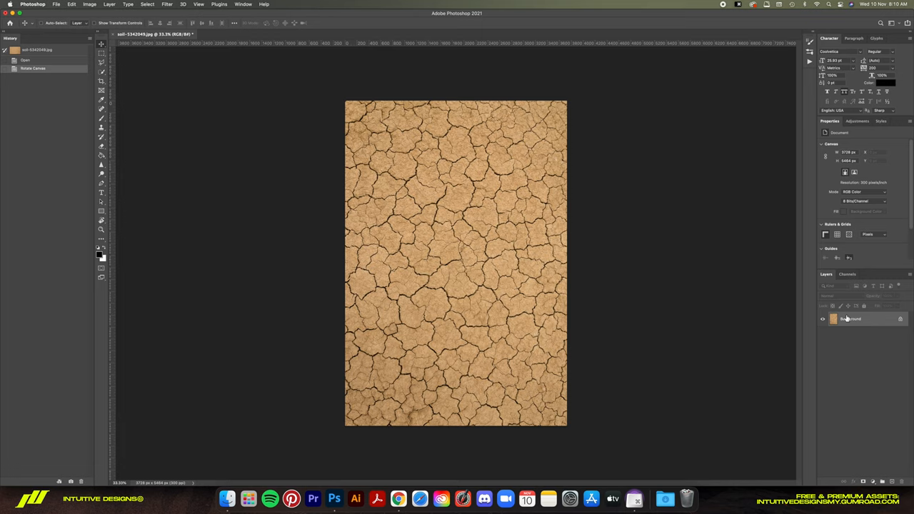
{"action": "key", "text": "cmd+j"}
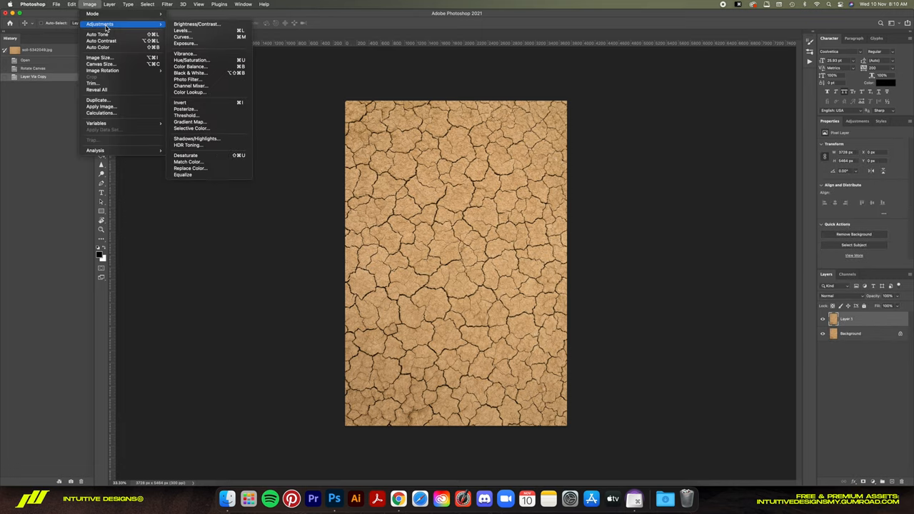
{"action": "mouse_move", "coordinate": [197, 23]}
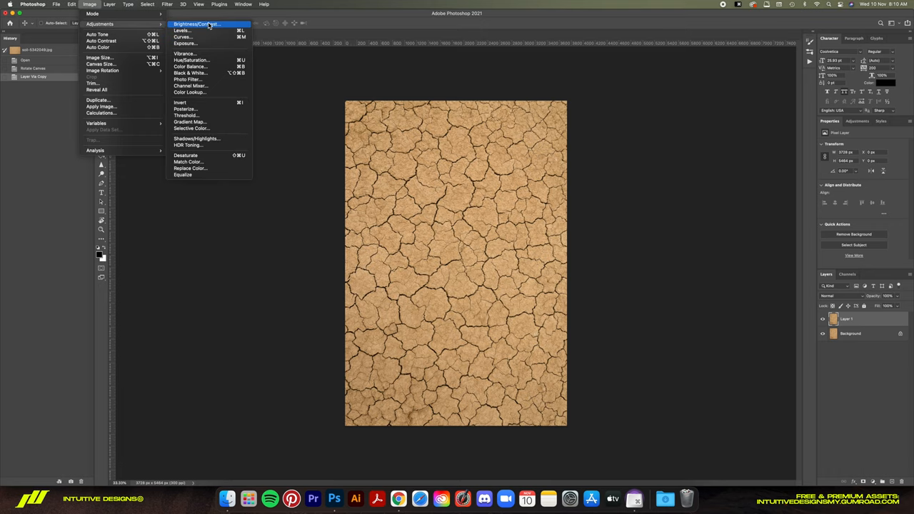
Apply a Threshold adjustment so the copied layer becomes black cracks on white.
{"action": "left_click", "coordinate": [186, 114]}
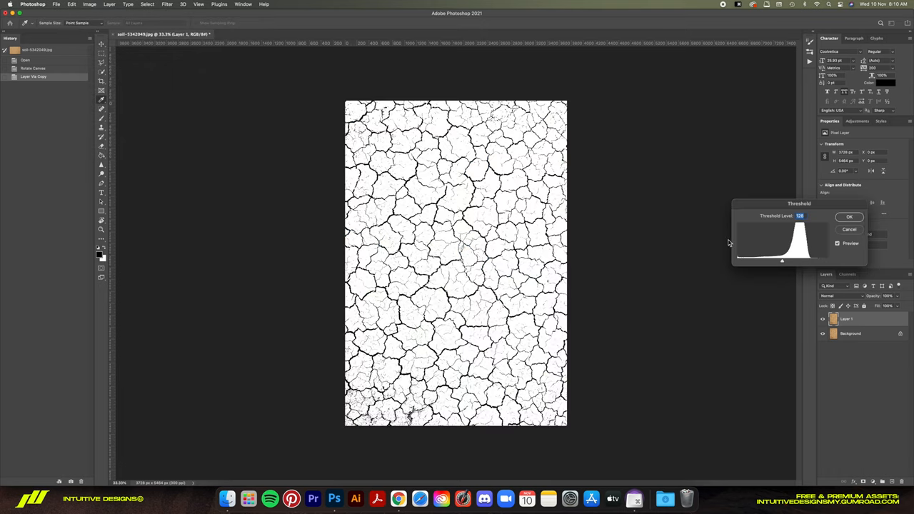
{"action": "key", "text": "cmd+="}
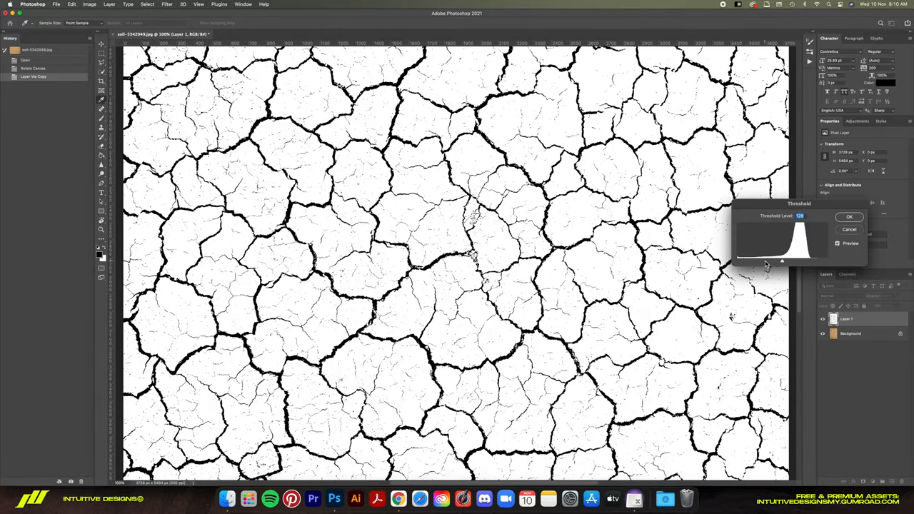
{"action": "left_click_drag", "start_coordinate": [781, 262], "coordinate": [785, 263]}
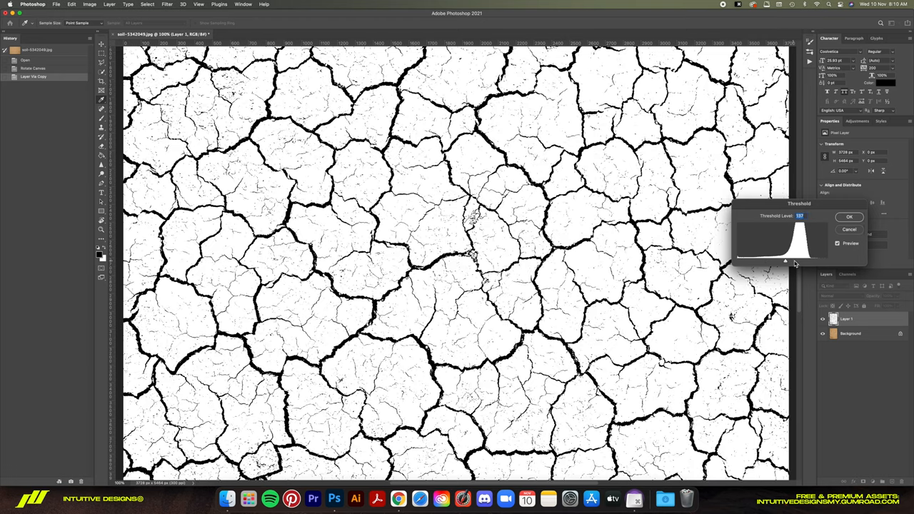
{"action": "left_click_drag", "start_coordinate": [794, 260], "coordinate": [779, 260]}
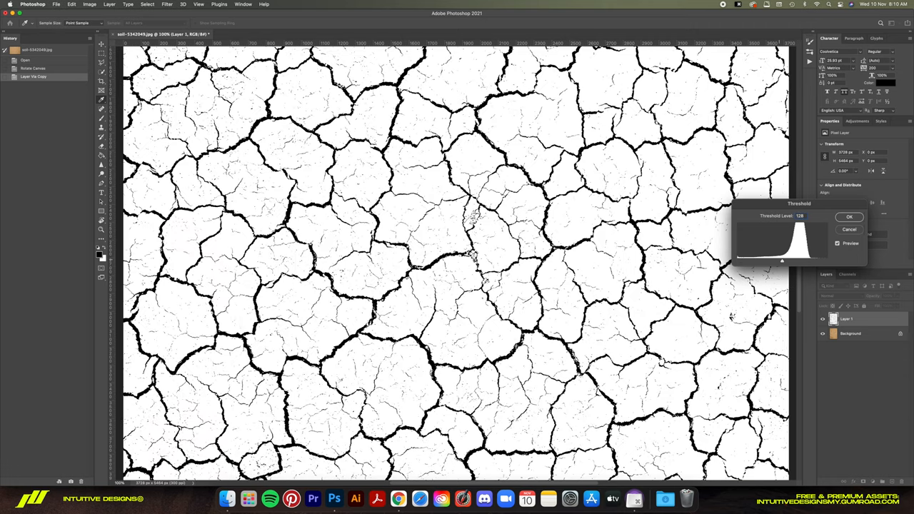
{"action": "left_click", "coordinate": [848, 217]}
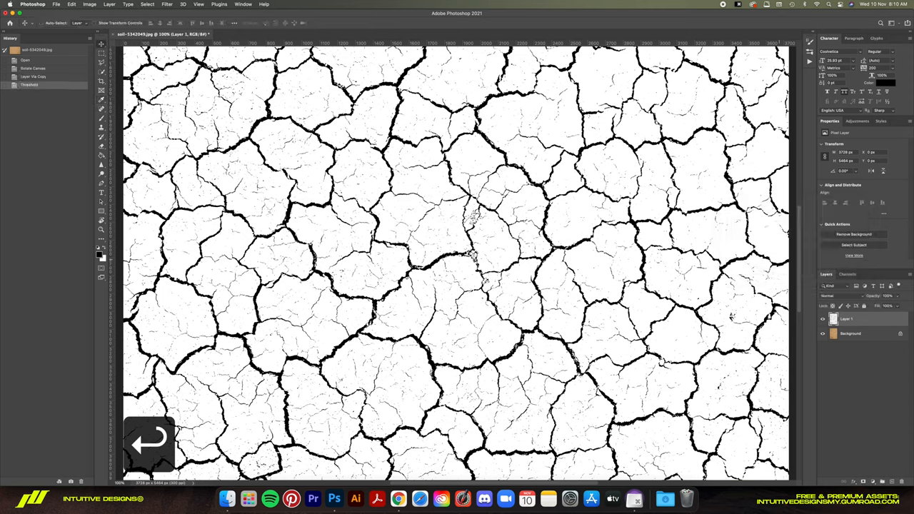
Select the black cracks with Color Range and confirm the selection.
{"action": "left_click", "coordinate": [147, 5]}
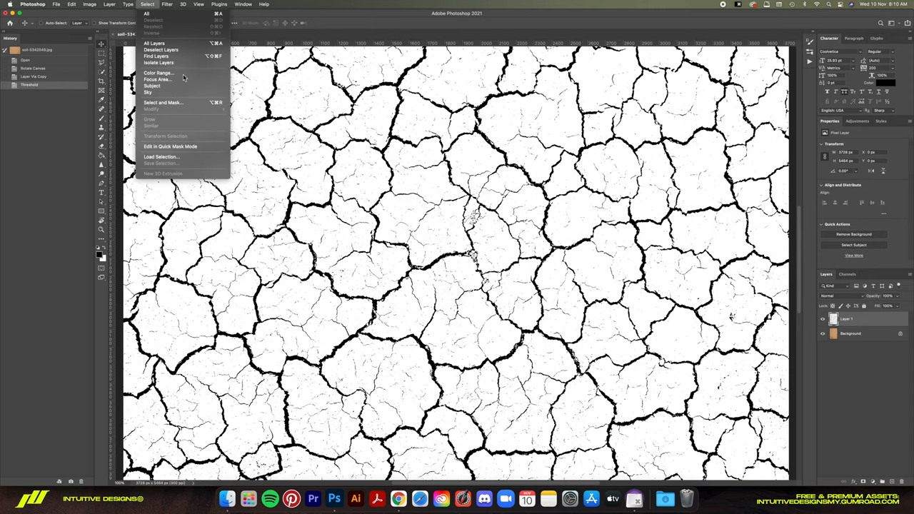
{"action": "left_click", "coordinate": [157, 71]}
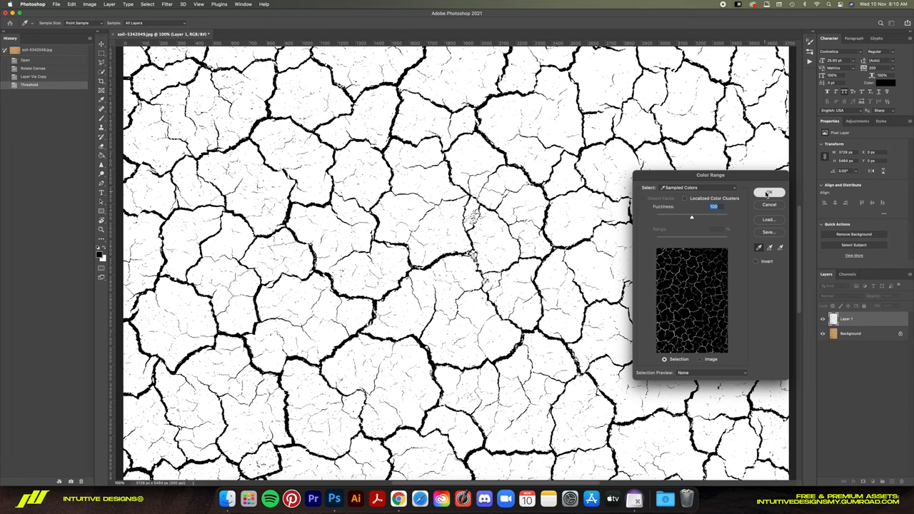
{"action": "left_click", "coordinate": [768, 191]}
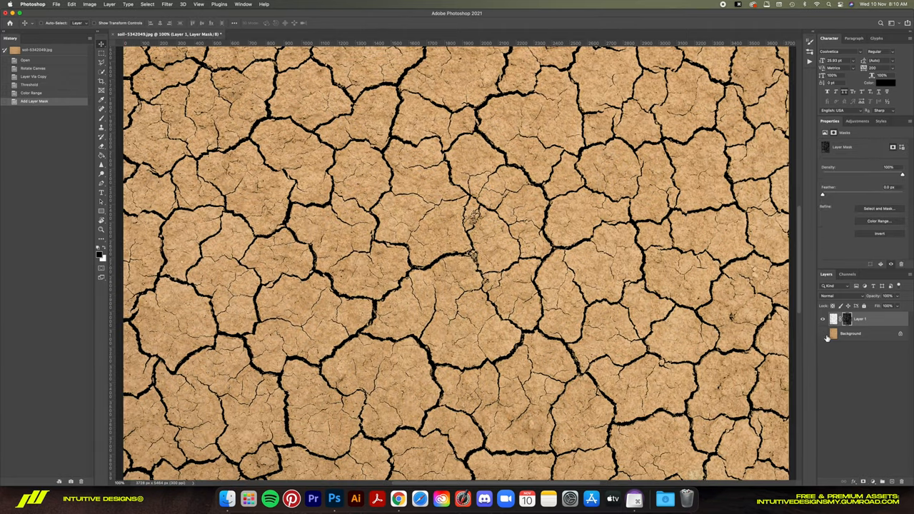
Hide the Background layer and apply Layer 1's mask permanently so the cracks stand alone.
{"action": "left_click", "coordinate": [822, 335]}
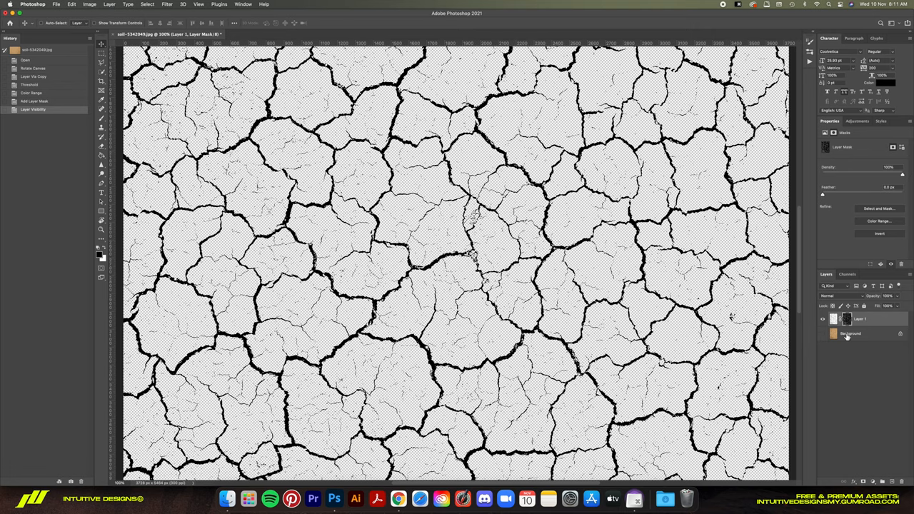
{"action": "left_click", "coordinate": [850, 334]}
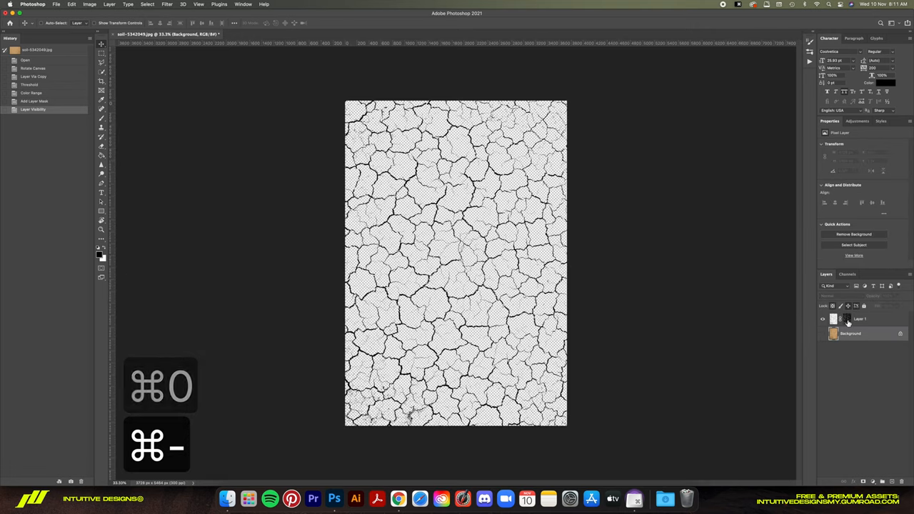
{"action": "right_click", "coordinate": [845, 319]}
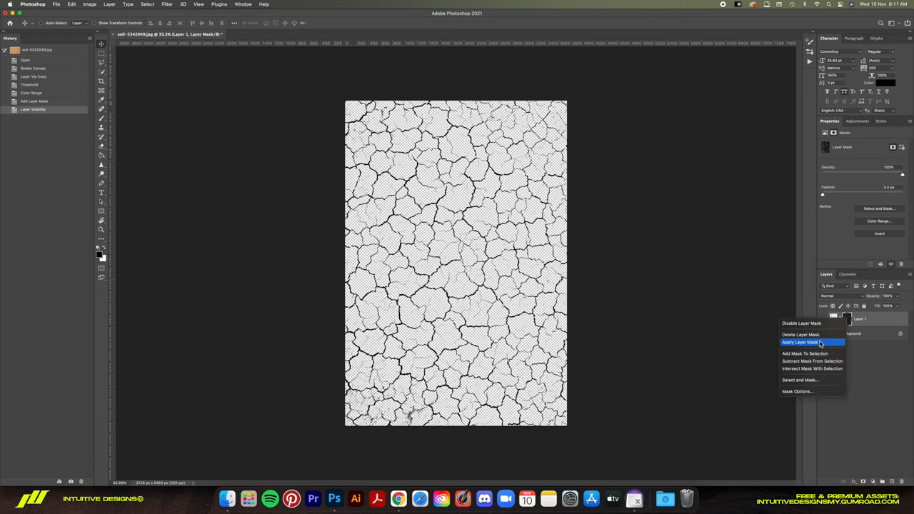
{"action": "left_click", "coordinate": [800, 343]}
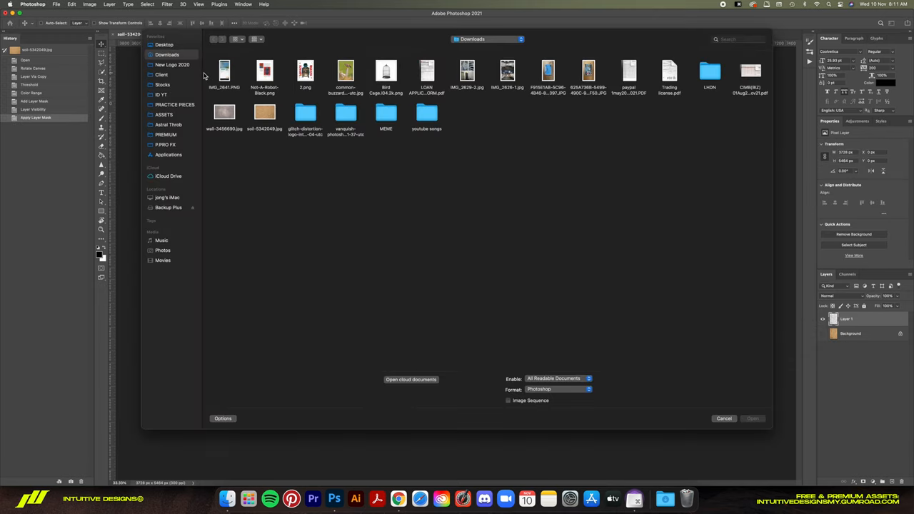
{"action": "mouse_move", "coordinate": [168, 80]}
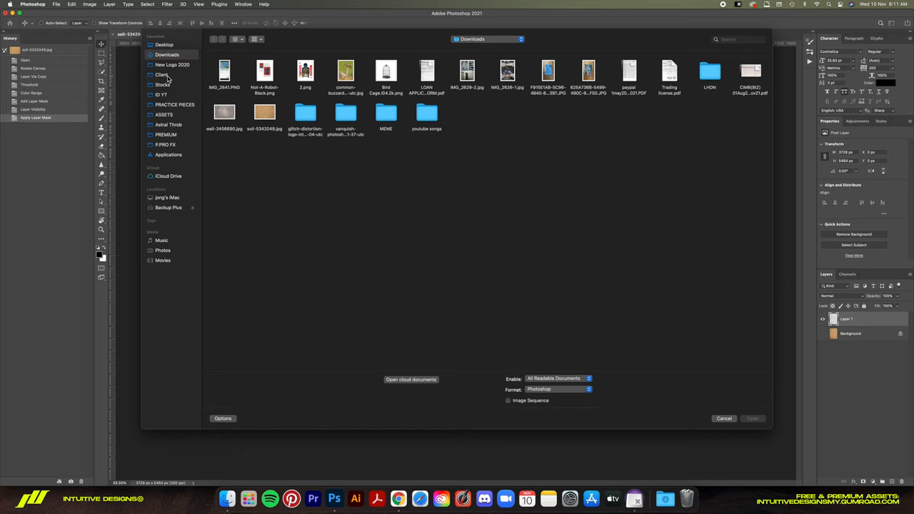
Open the PRBLM cherub design file and switch back to the cracked texture document.
{"action": "left_click", "coordinate": [162, 74]}
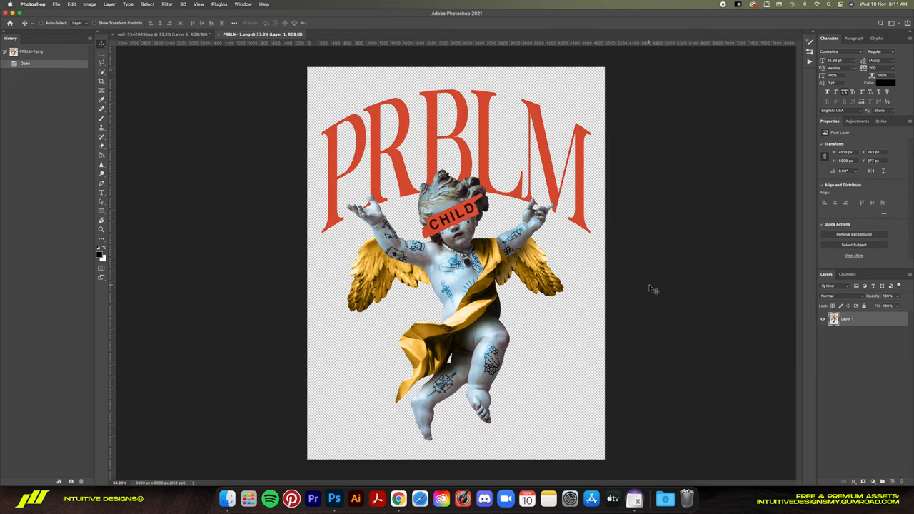
{"action": "left_click", "coordinate": [160, 34]}
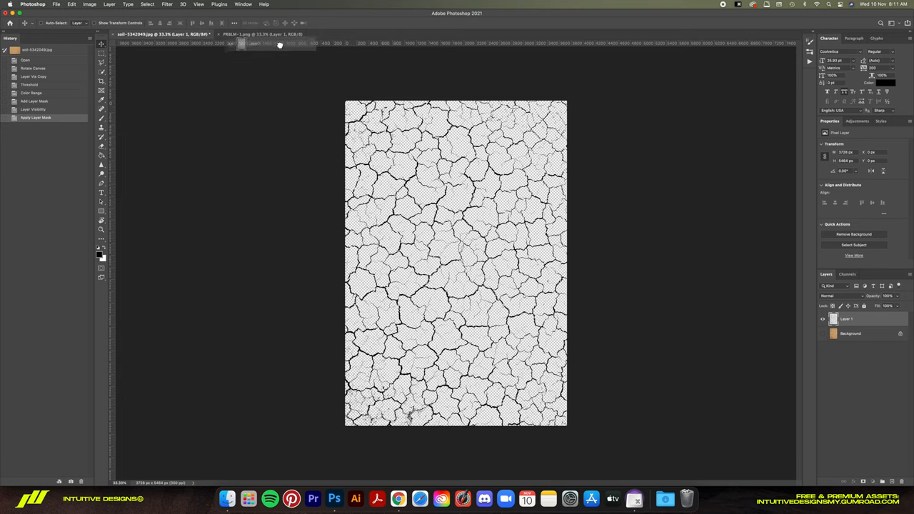
Bring the crack layer into the PRBLM design, scale it over the artwork and hide it.
{"action": "left_click", "coordinate": [263, 34]}
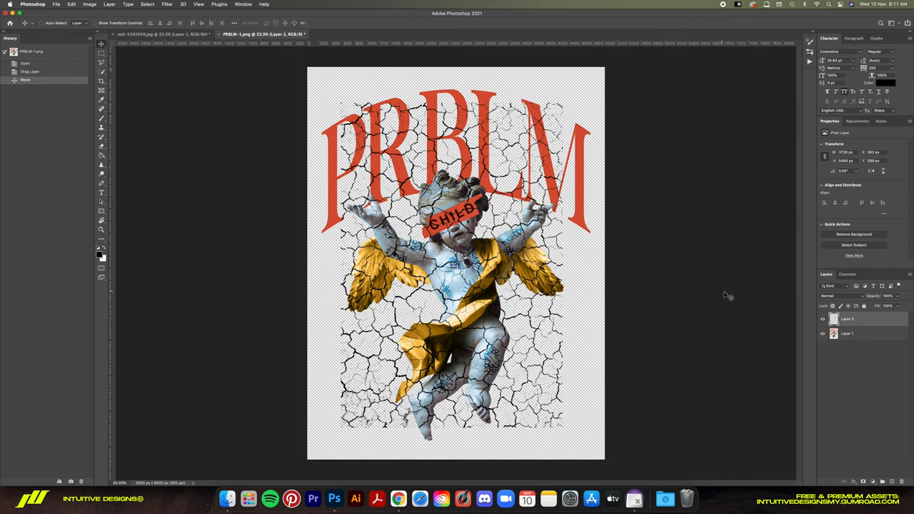
{"action": "key", "text": "cmd+t"}
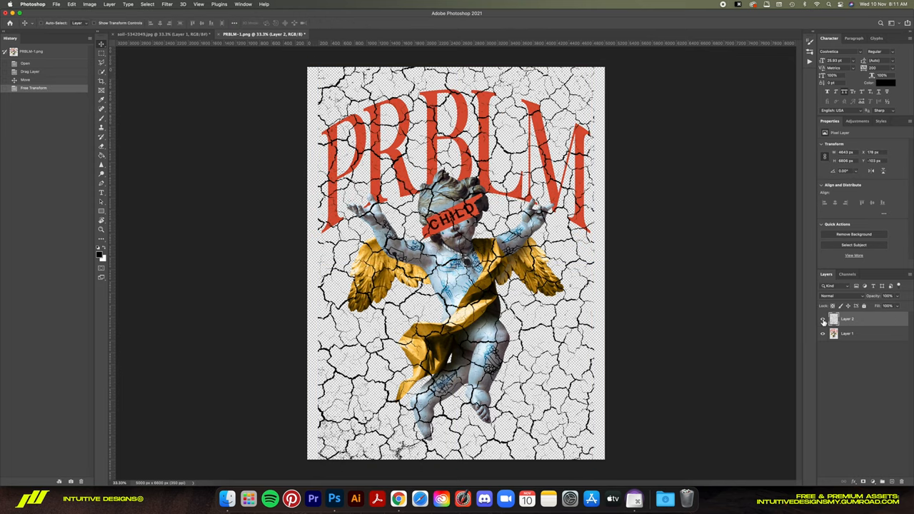
{"action": "left_click", "coordinate": [823, 320]}
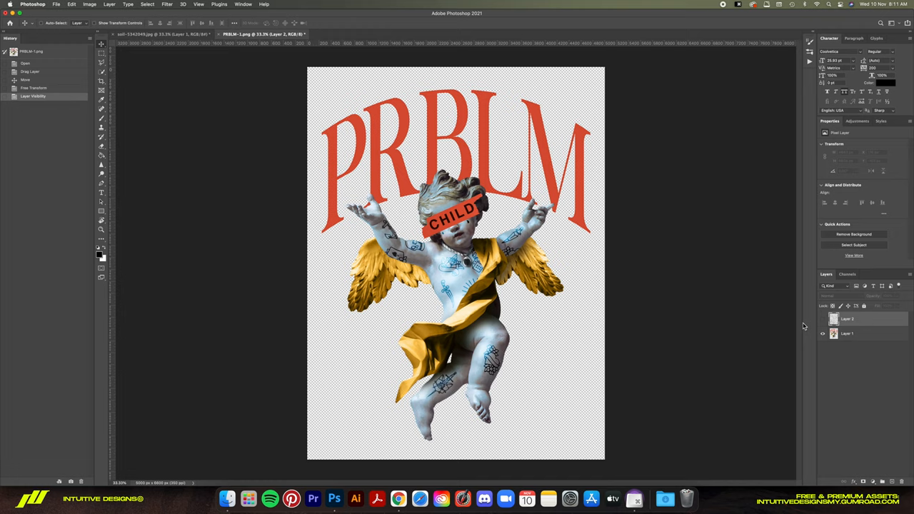
Mask Layer 1 with the crack selection and invert it so cracks cut through the artwork.
{"action": "left_click", "coordinate": [848, 334]}
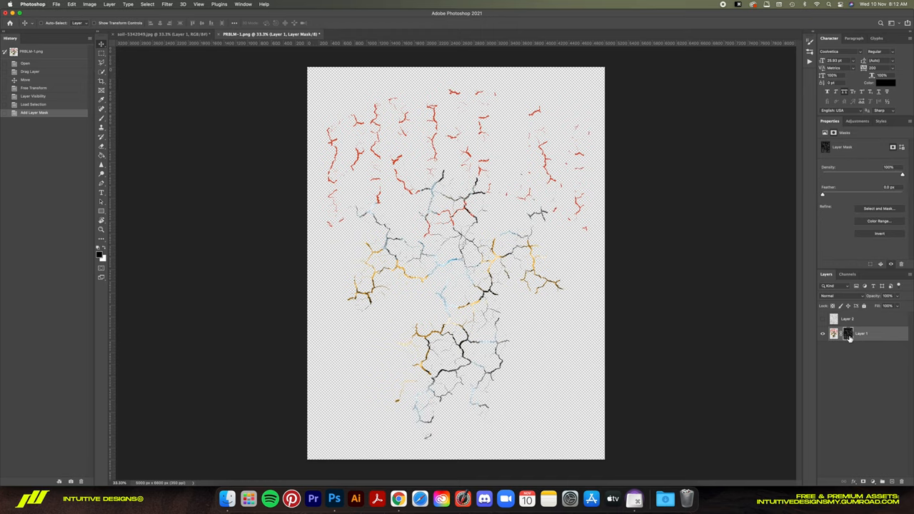
{"action": "key", "text": "cmd+i"}
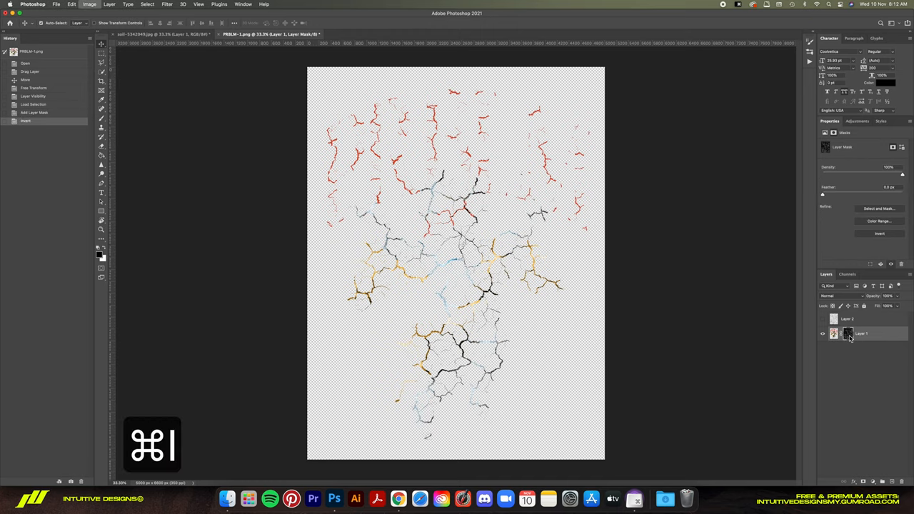
{"action": "key", "text": "cmd+1"}
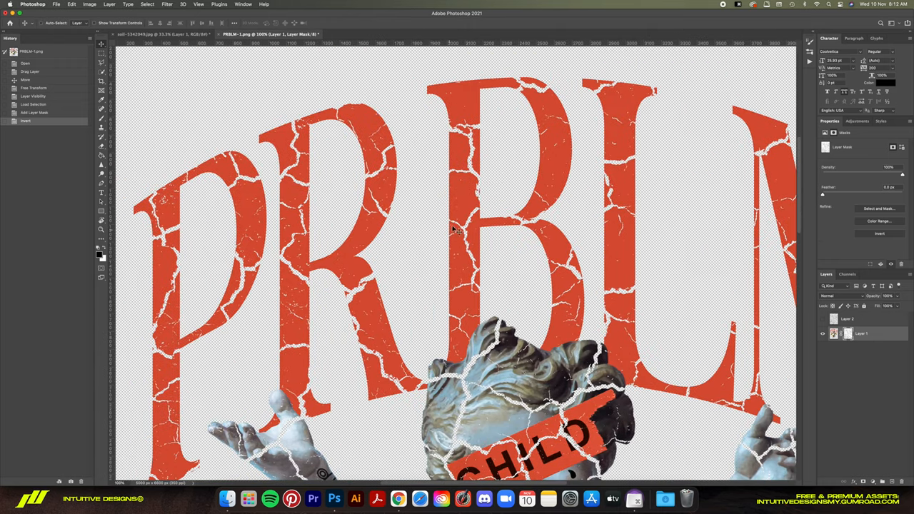
{"action": "key", "text": "cmd+0"}
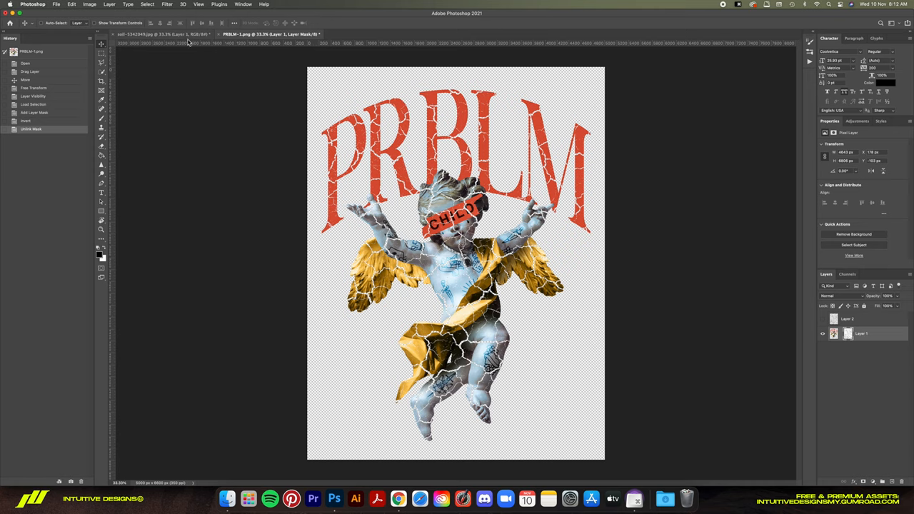
In the texture document, hide the white crack layer and duplicate the brown Background.
{"action": "key", "text": "cmd+1"}
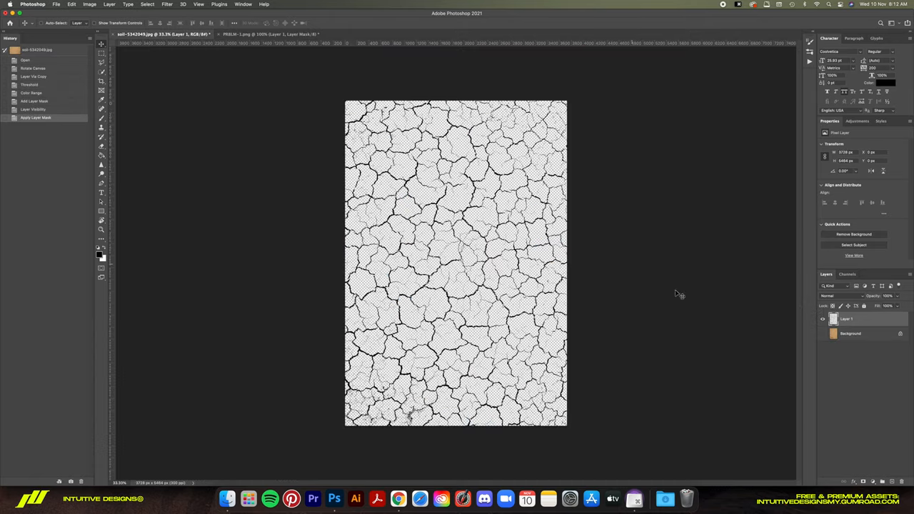
{"action": "left_click", "coordinate": [822, 334]}
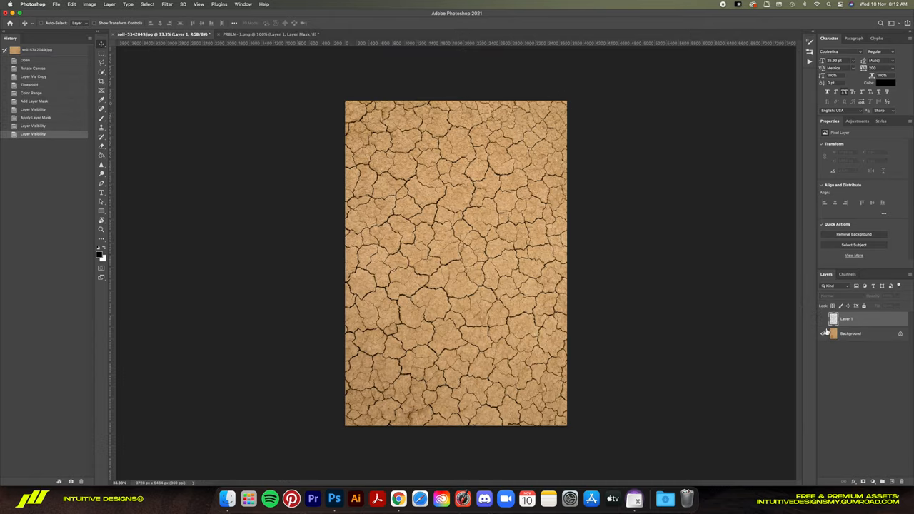
{"action": "key", "text": "cmd+j"}
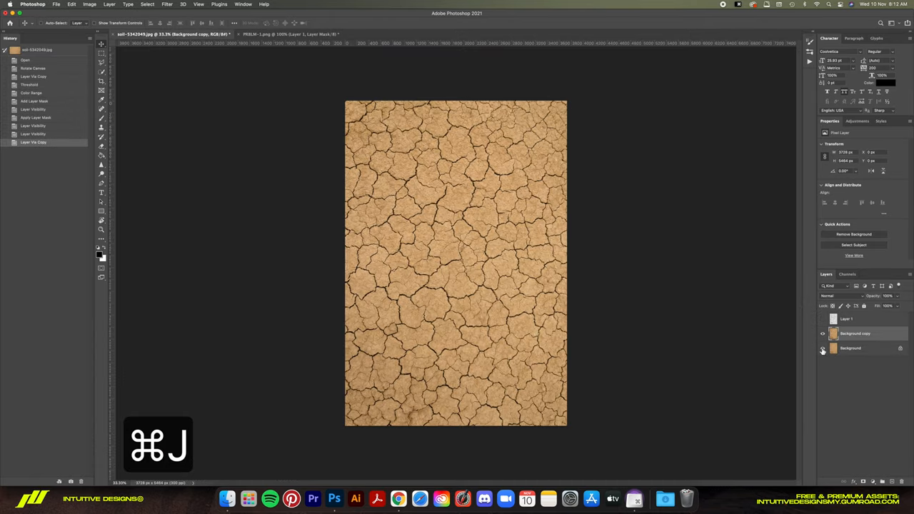
{"action": "left_click", "coordinate": [167, 4]}
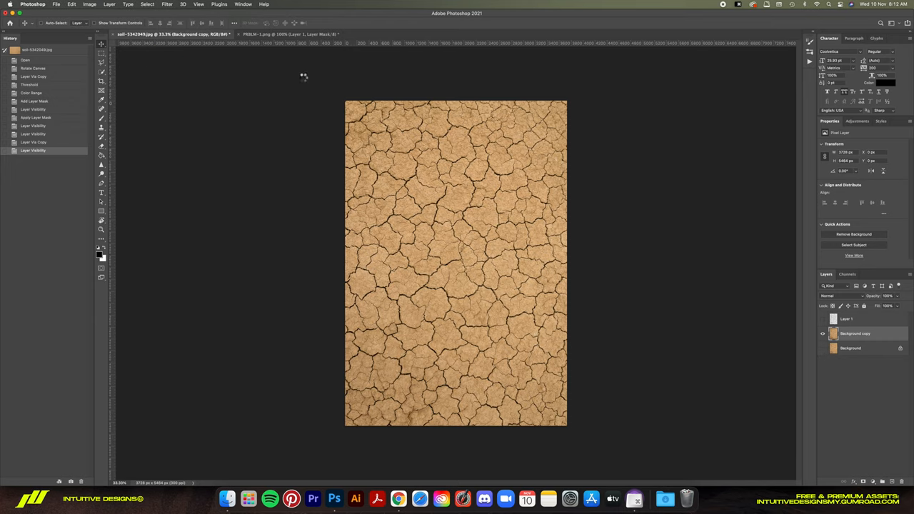
Preview a Grain texture filter with Clumped grain type on the background copy.
{"action": "left_click", "coordinate": [167, 5]}
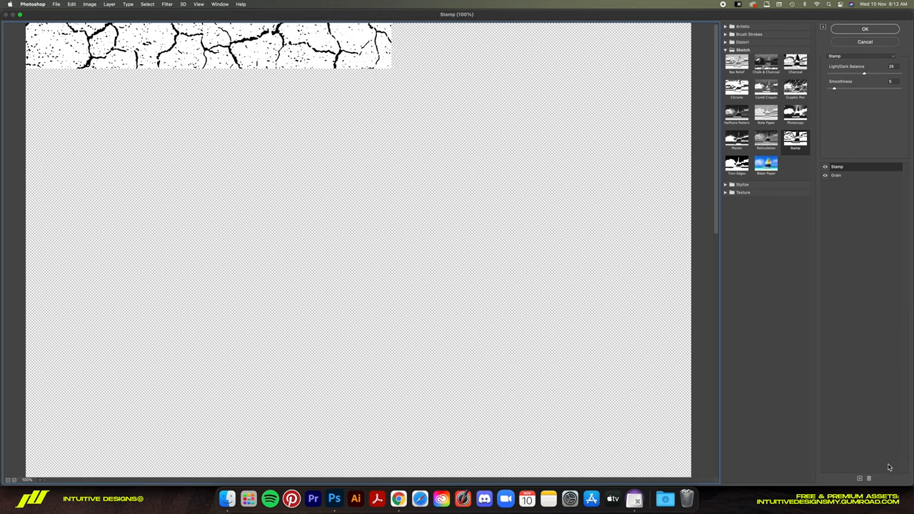
{"action": "left_click", "coordinate": [765, 206]}
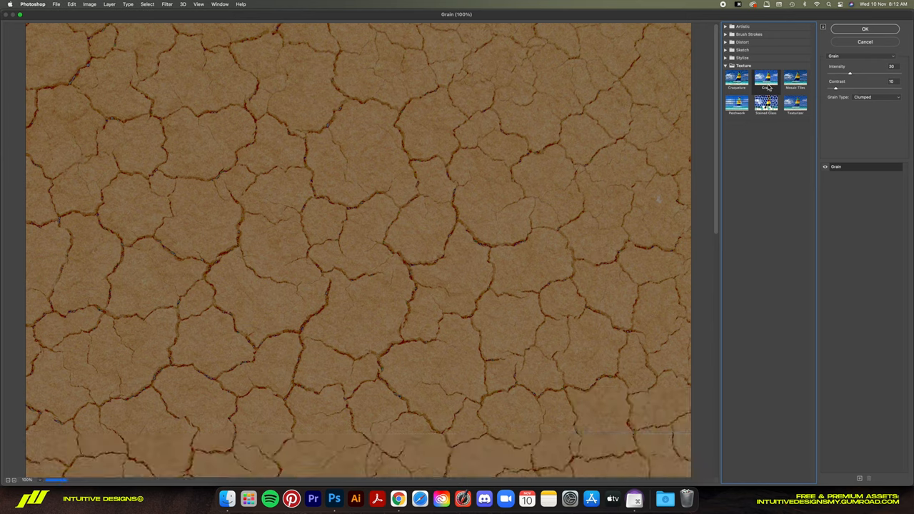
{"action": "mouse_move", "coordinate": [898, 76]}
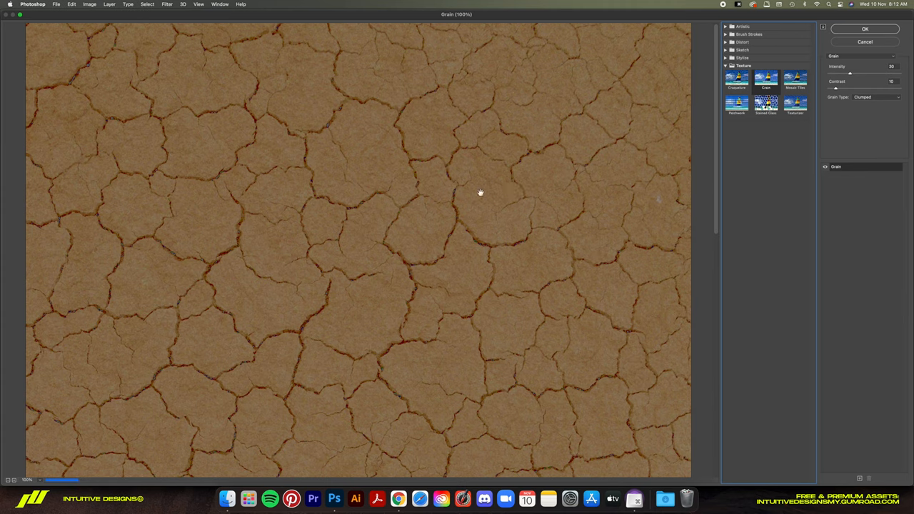
{"action": "mouse_move", "coordinate": [480, 150]}
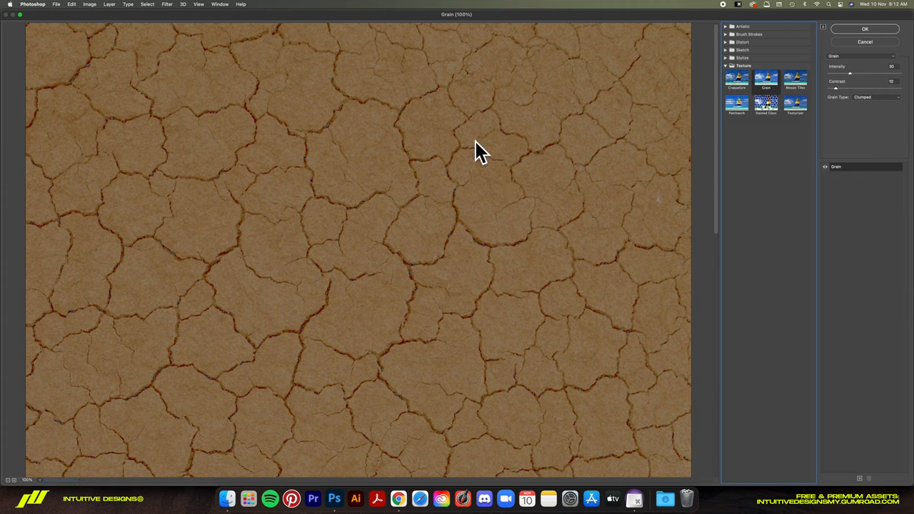
{"action": "mouse_move", "coordinate": [884, 100]}
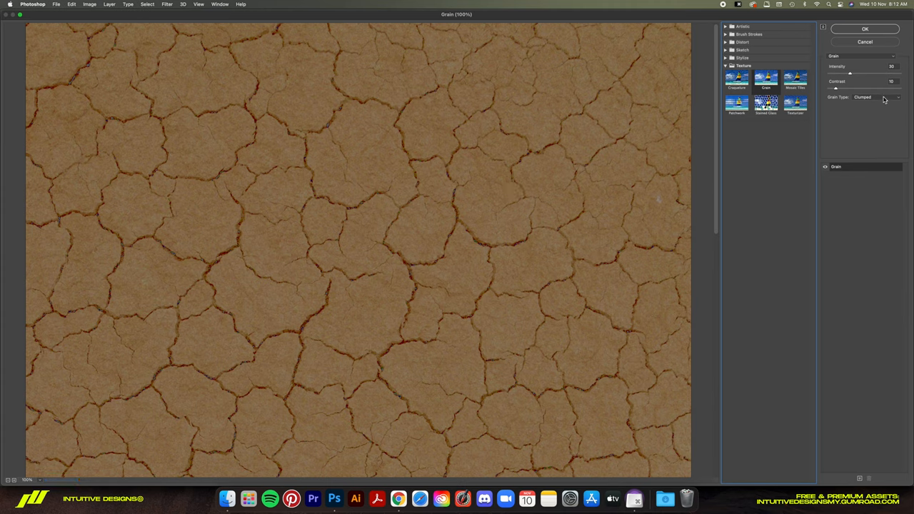
{"action": "left_click", "coordinate": [876, 97]}
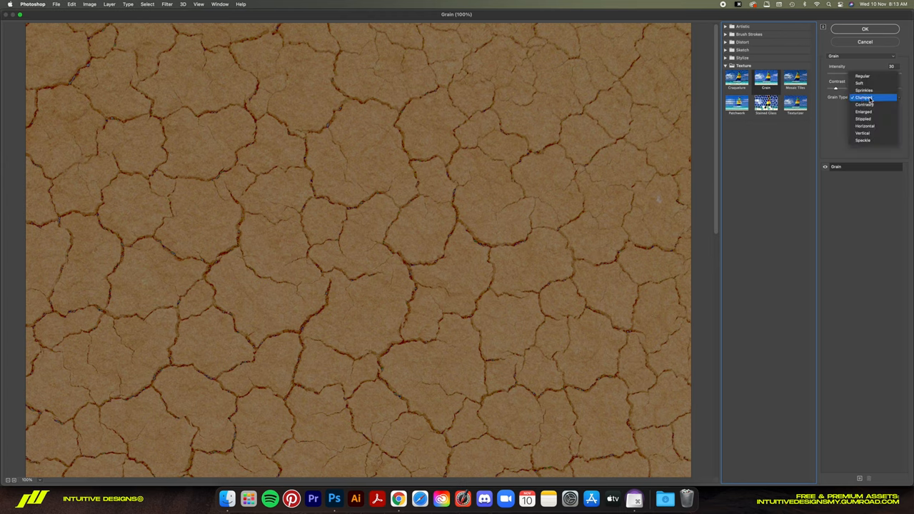
{"action": "left_click", "coordinate": [864, 97]}
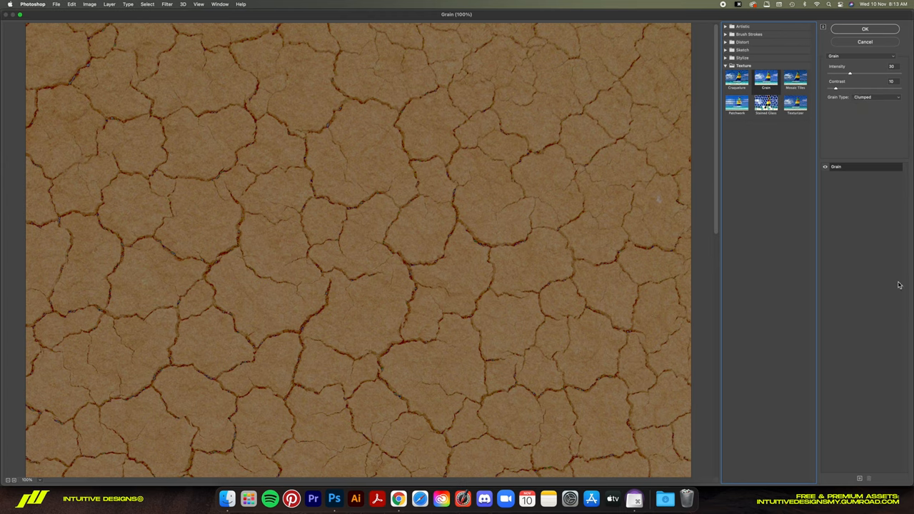
{"action": "mouse_move", "coordinate": [863, 480]}
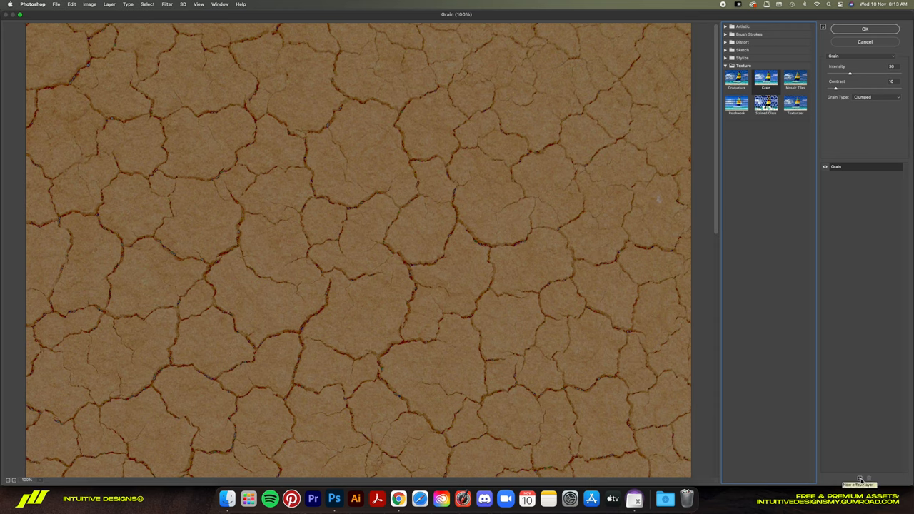
Add a Stamp sketch effect to the texture and balance it to crisp black cracks on white.
{"action": "left_click", "coordinate": [860, 479]}
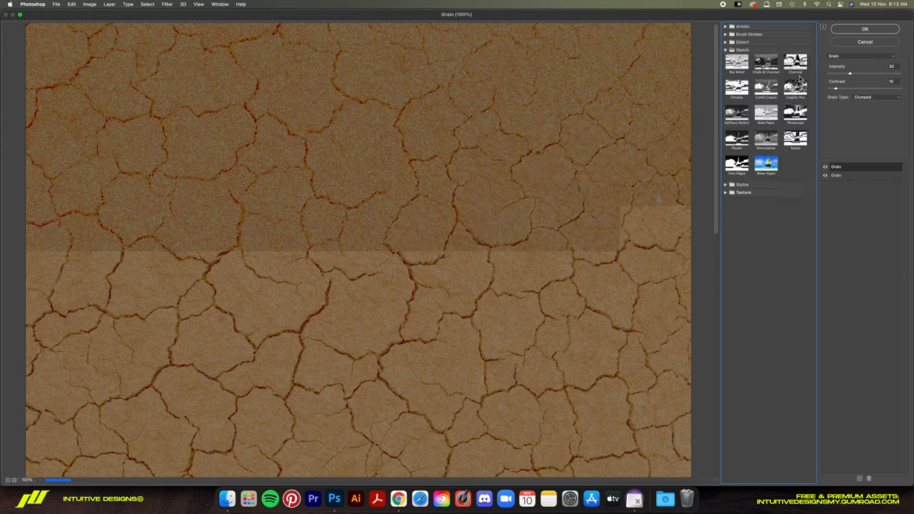
{"action": "left_click", "coordinate": [793, 142]}
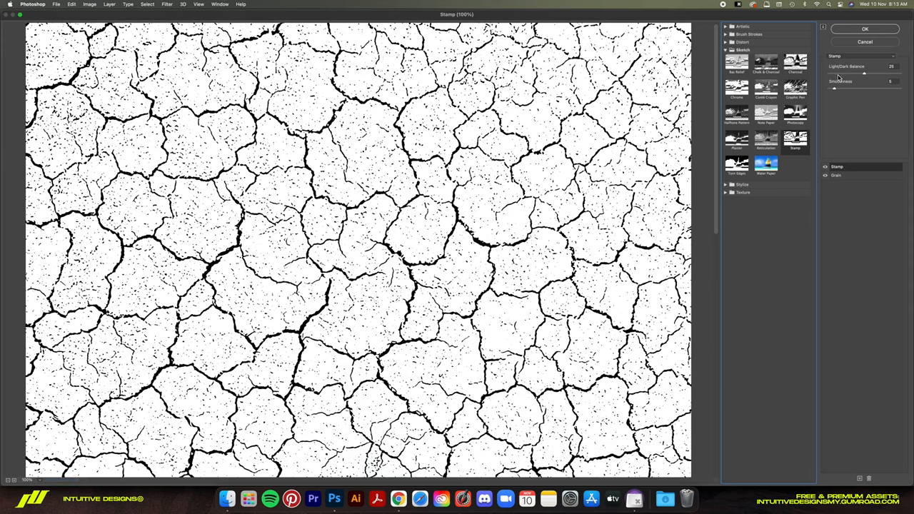
{"action": "left_click_drag", "start_coordinate": [863, 73], "coordinate": [837, 73]}
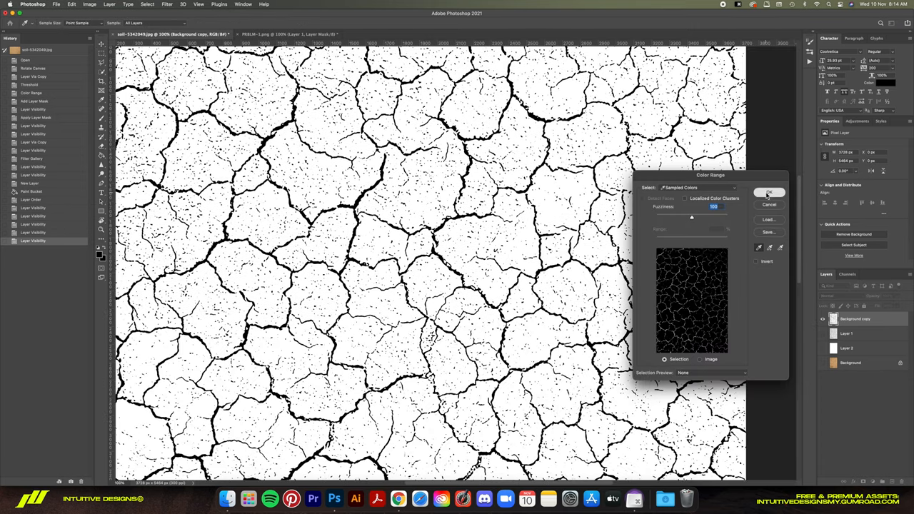
Confirm the Color Range selection of the black cracks.
{"action": "left_click", "coordinate": [768, 192]}
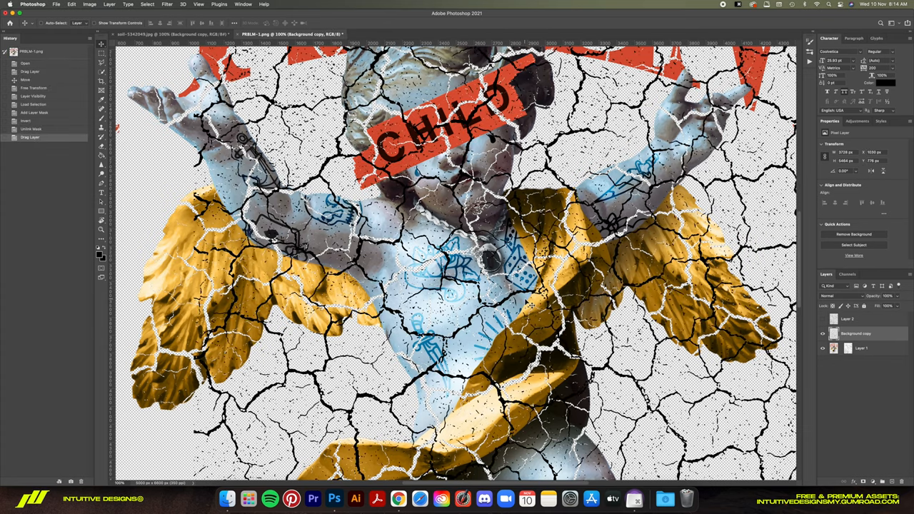
Duplicate the cherub design layer and apply its crack layer mask.
{"action": "key", "text": "cmd+j"}
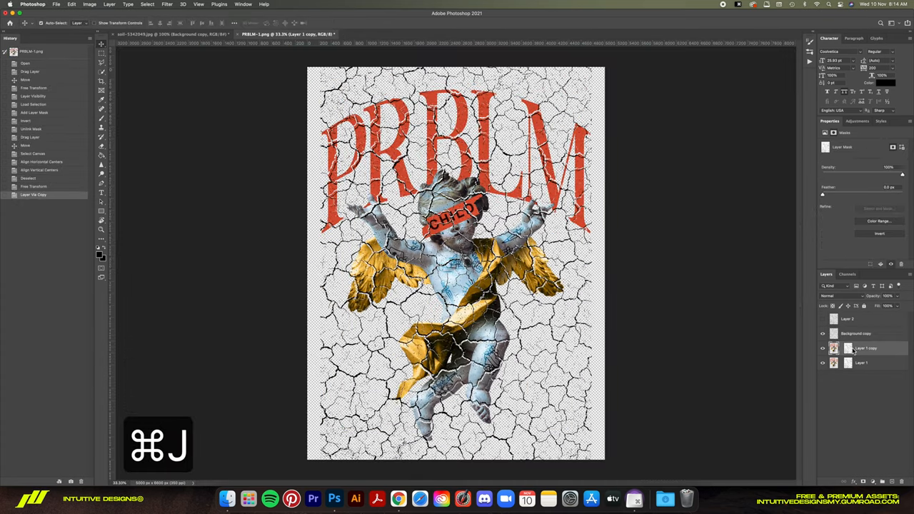
{"action": "right_click", "coordinate": [834, 348]}
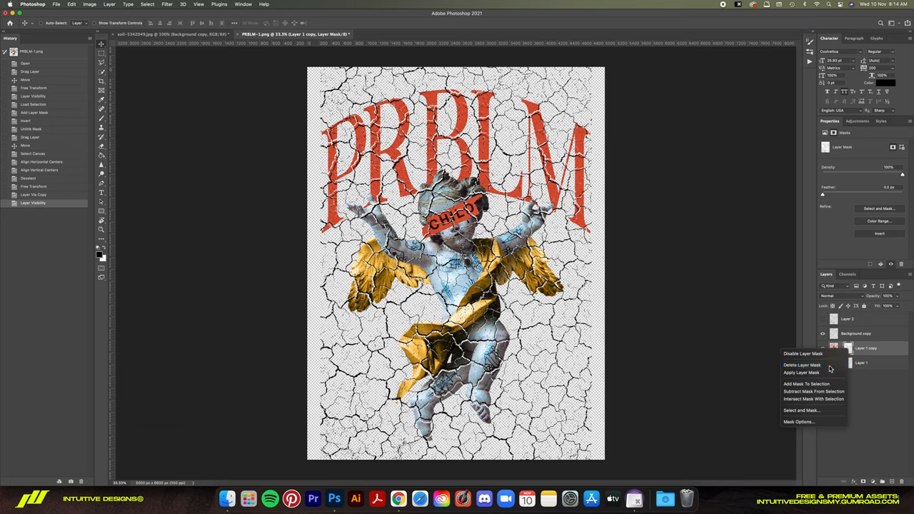
{"action": "left_click", "coordinate": [802, 366]}
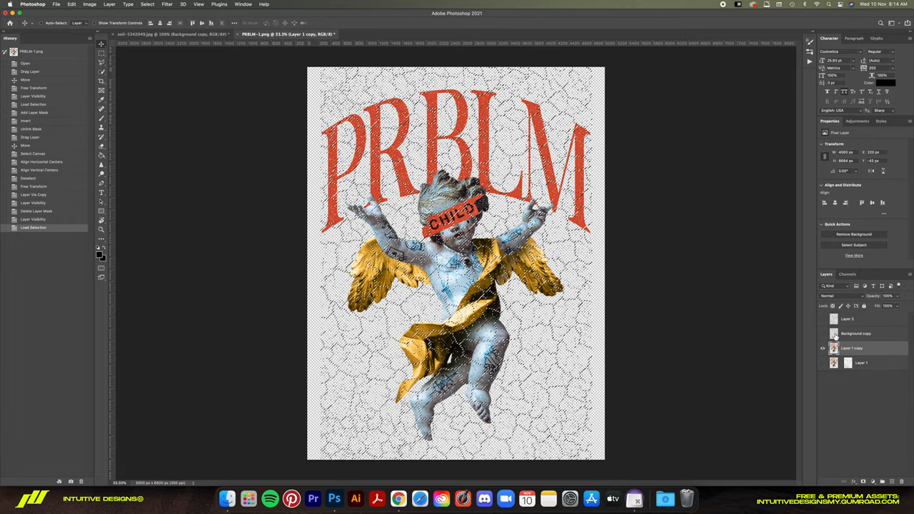
Invert the crack mask so white cracks break up the cherub figure, wings and lettering.
{"action": "key", "text": "cmd+1"}
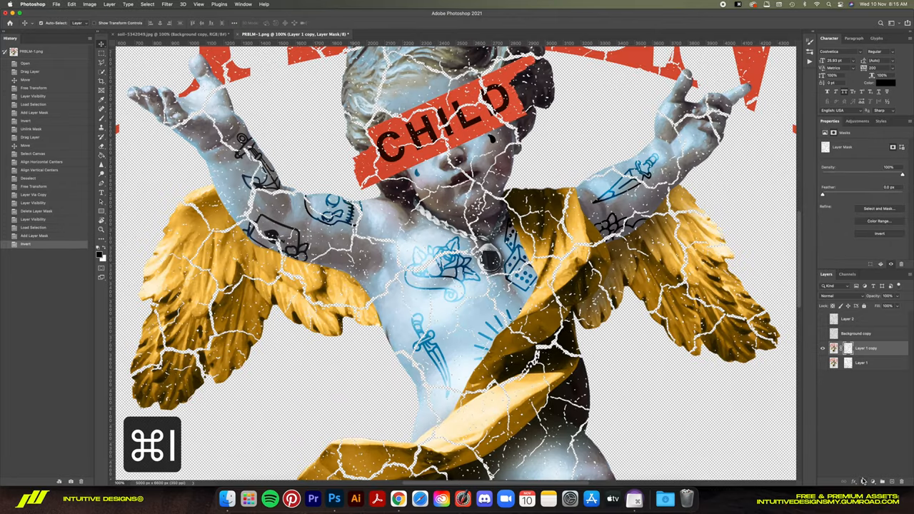
{"action": "key", "text": "cmd+0"}
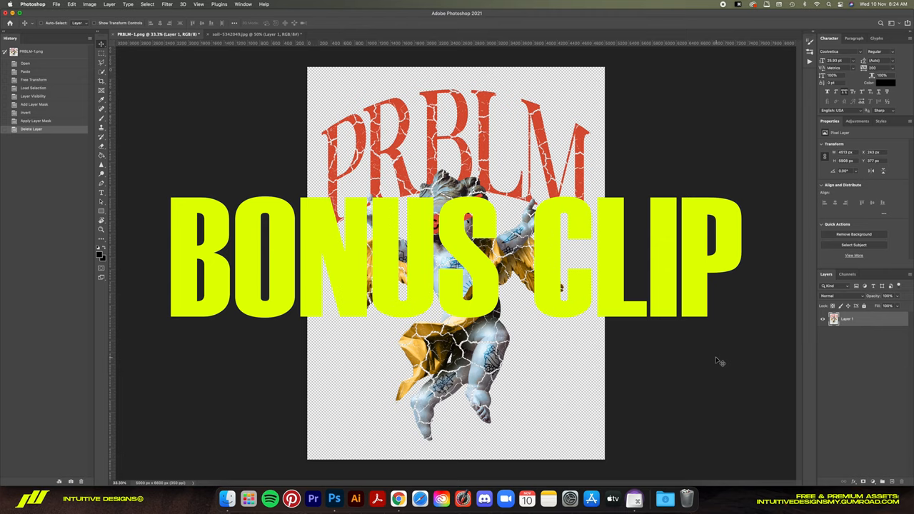
{"action": "mouse_move", "coordinate": [399, 141]}
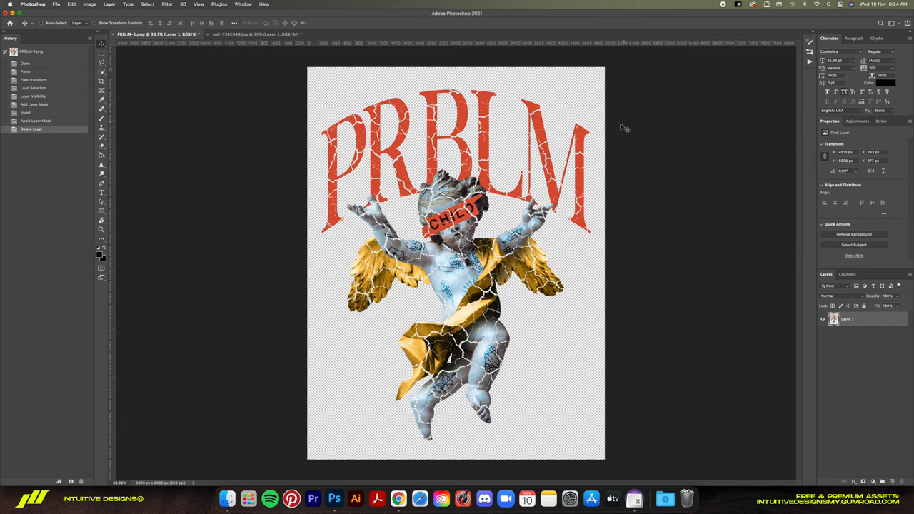
{"action": "mouse_move", "coordinate": [502, 422]}
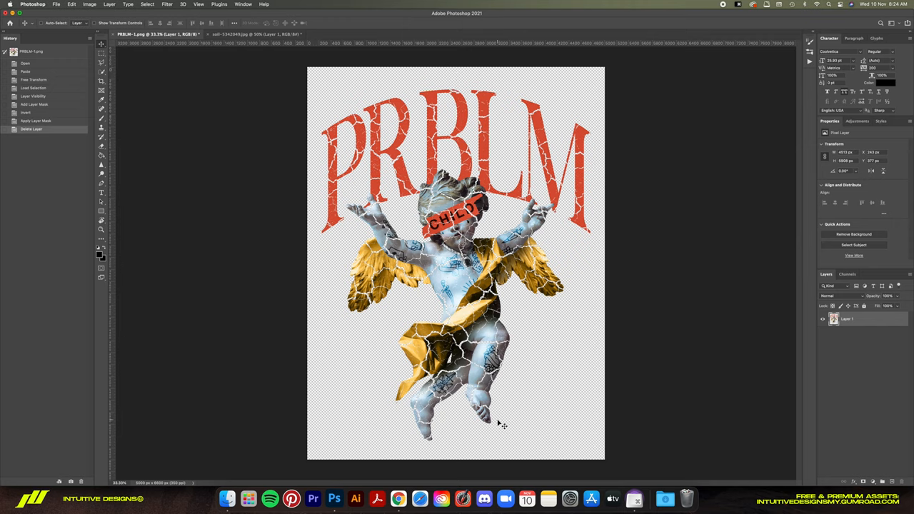
{"action": "mouse_move", "coordinate": [434, 427]}
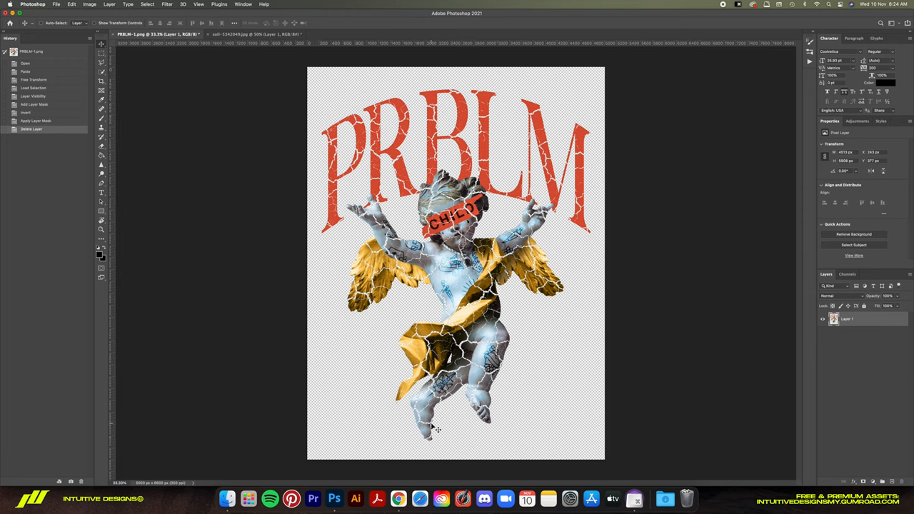
{"action": "mouse_move", "coordinate": [376, 211]}
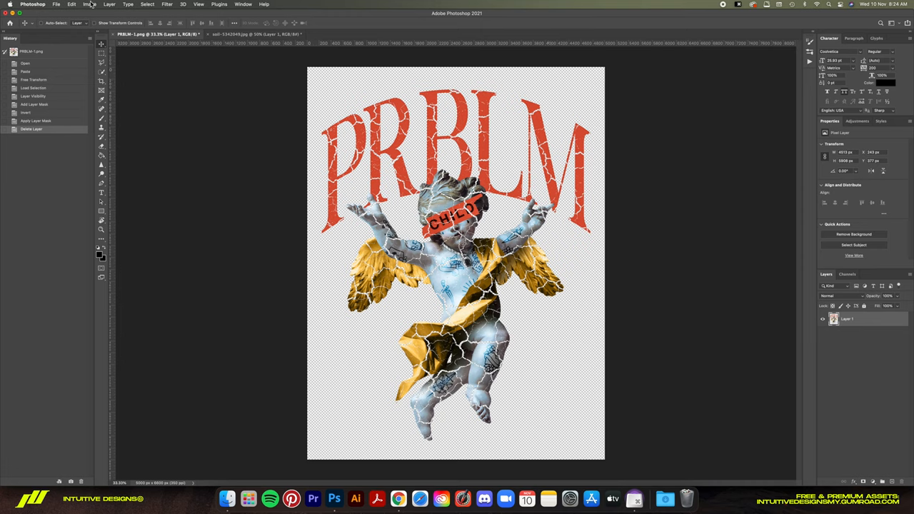
Trim the transparent margins so the canvas fits the cherub artwork.
{"action": "left_click", "coordinate": [89, 4]}
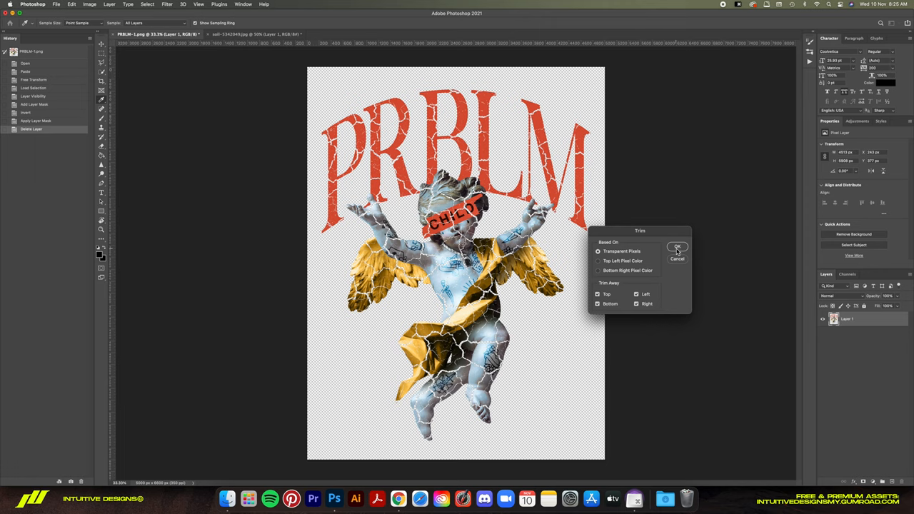
{"action": "left_click", "coordinate": [676, 248]}
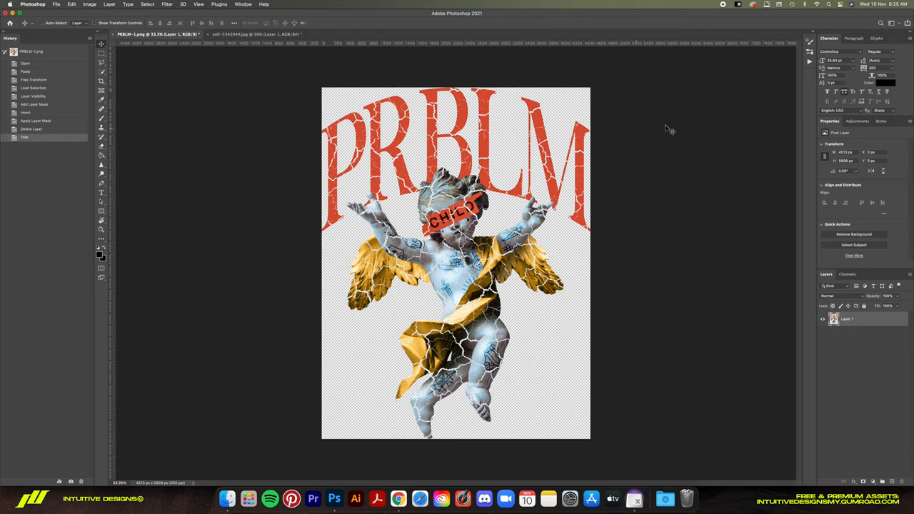
{"action": "mouse_move", "coordinate": [466, 419]}
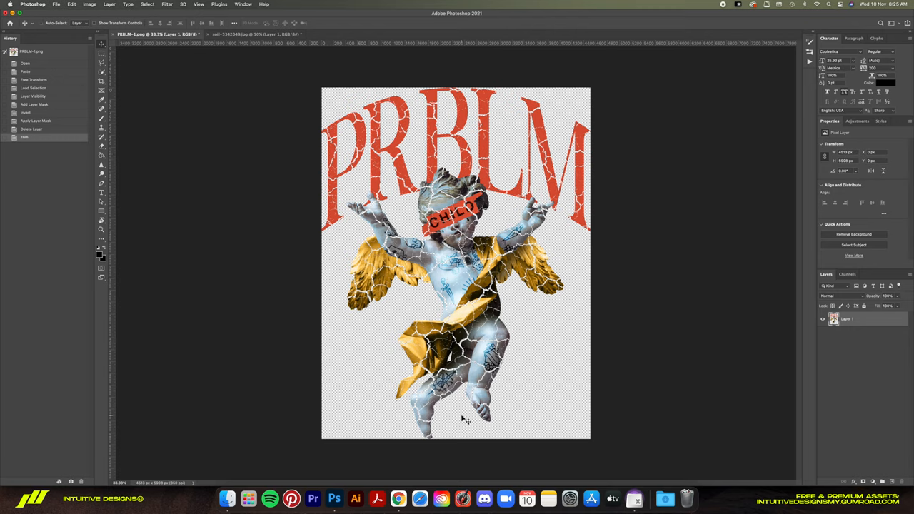
{"action": "mouse_move", "coordinate": [458, 129]}
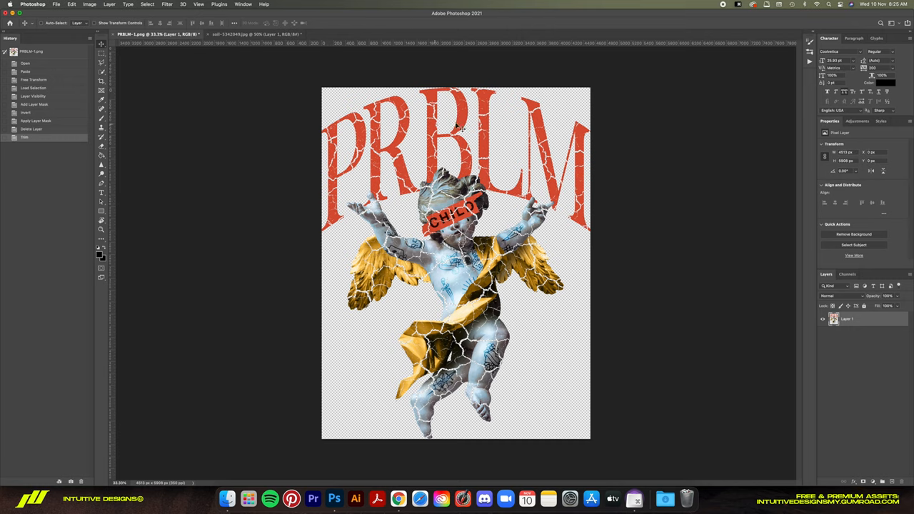
{"action": "mouse_move", "coordinate": [331, 169]}
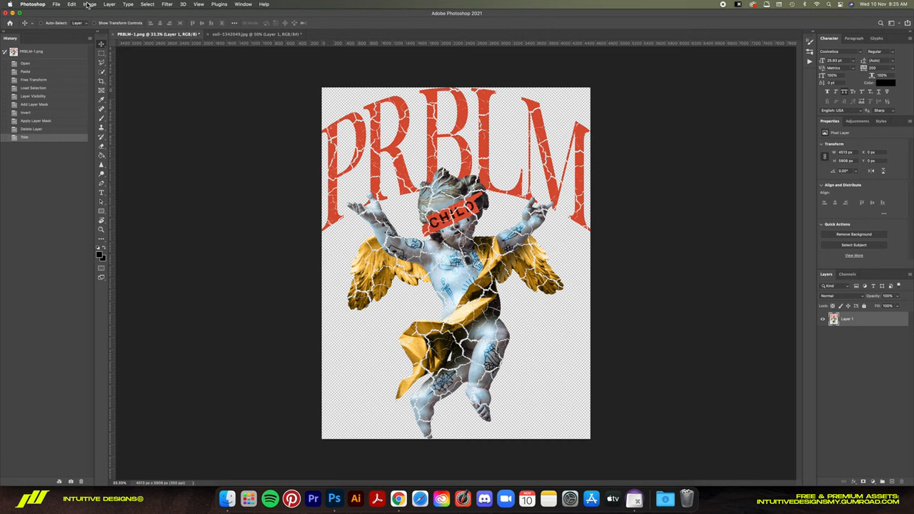
Convert the design to CMYK Color and start saving it as a new file.
{"action": "left_click", "coordinate": [88, 4]}
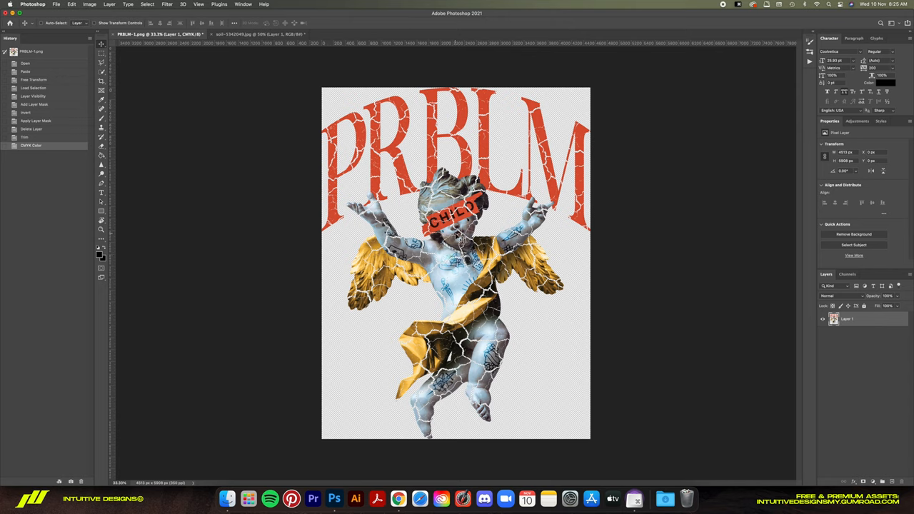
{"action": "mouse_move", "coordinate": [349, 131]}
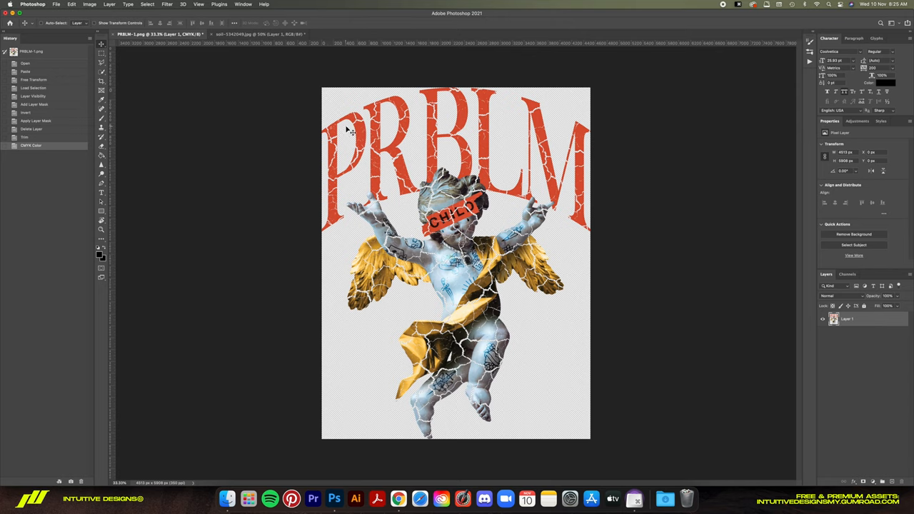
{"action": "mouse_move", "coordinate": [474, 187]}
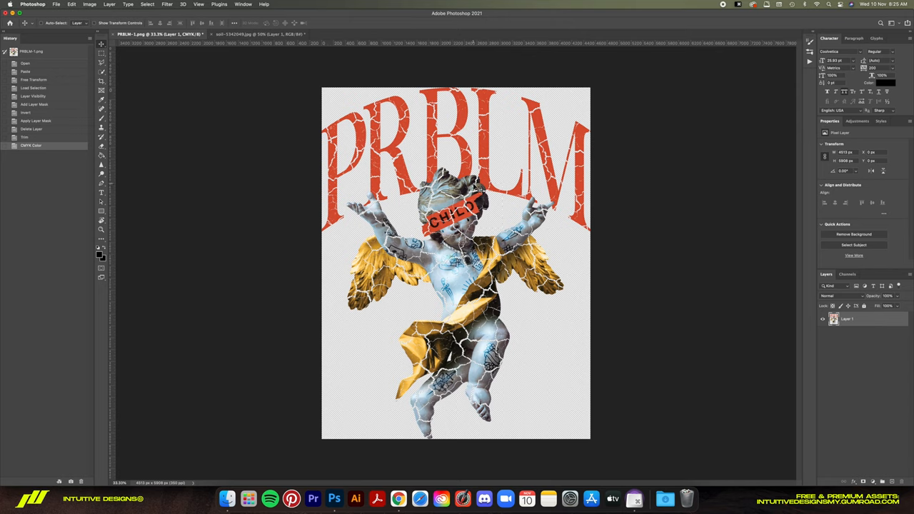
{"action": "key", "text": "cmd+alt+s"}
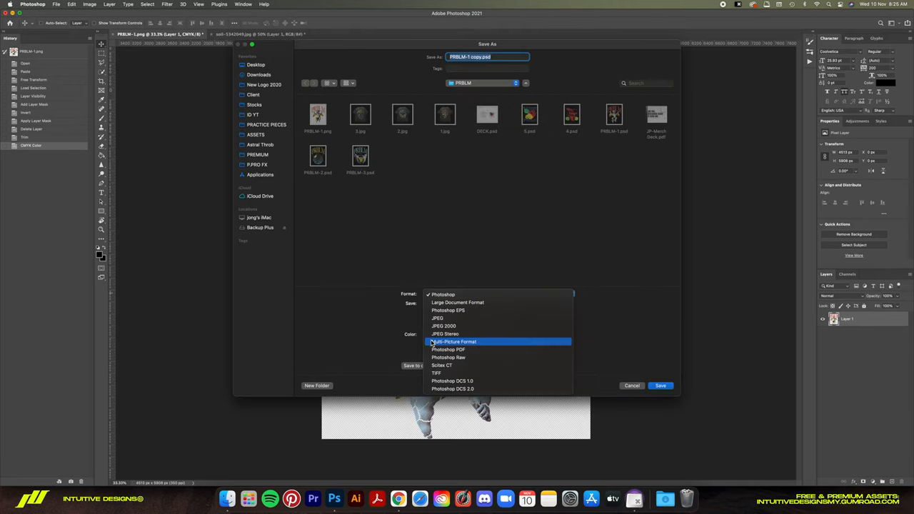
{"action": "mouse_move", "coordinate": [468, 350]}
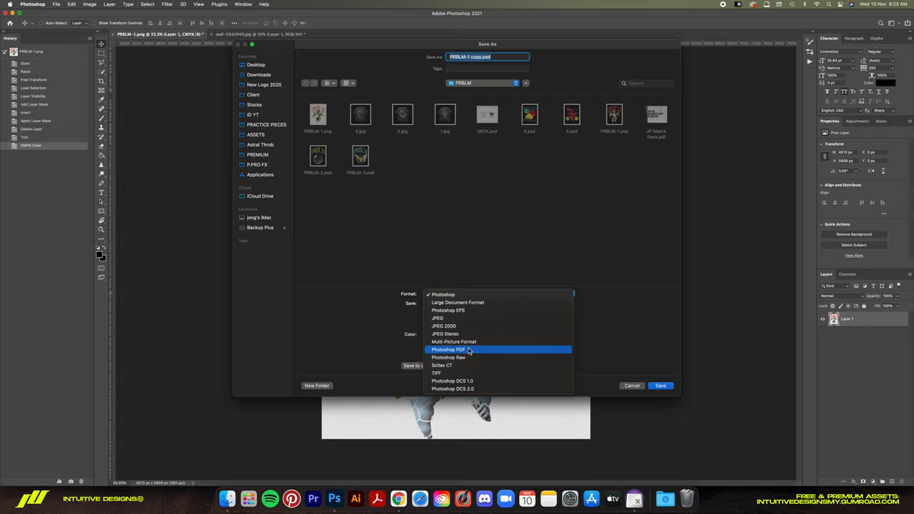